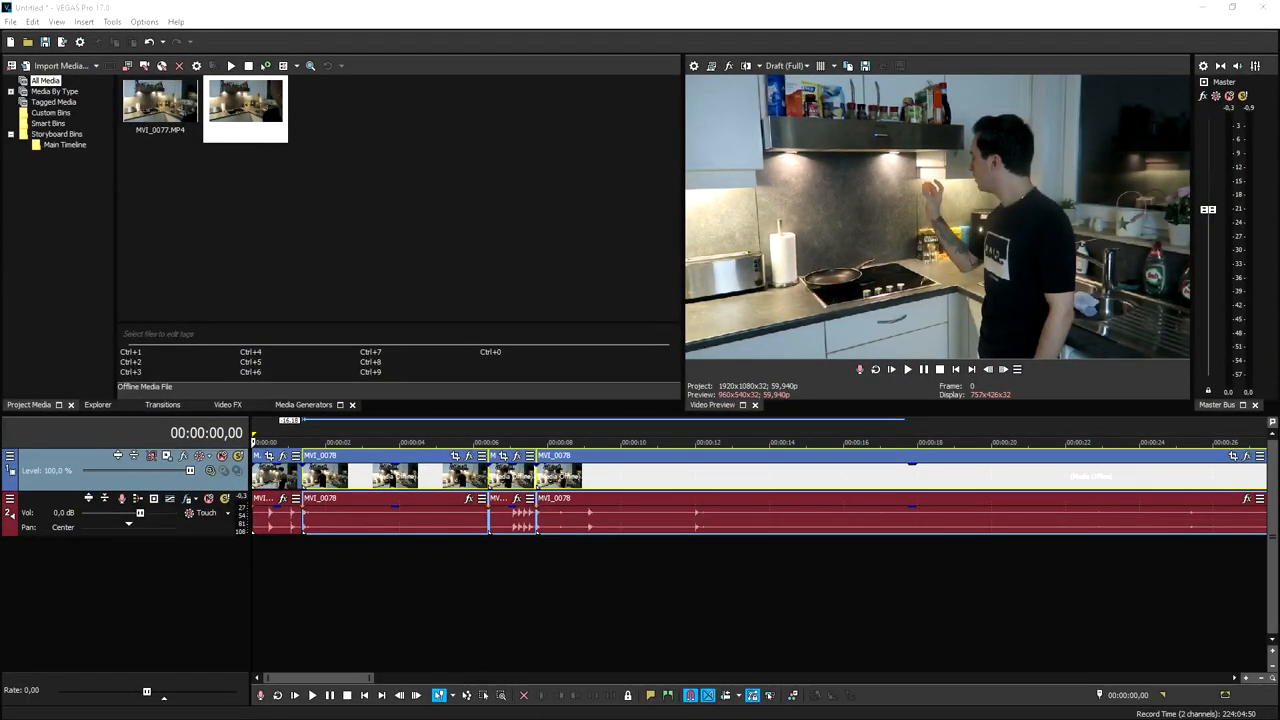
mouse_move(956, 368)
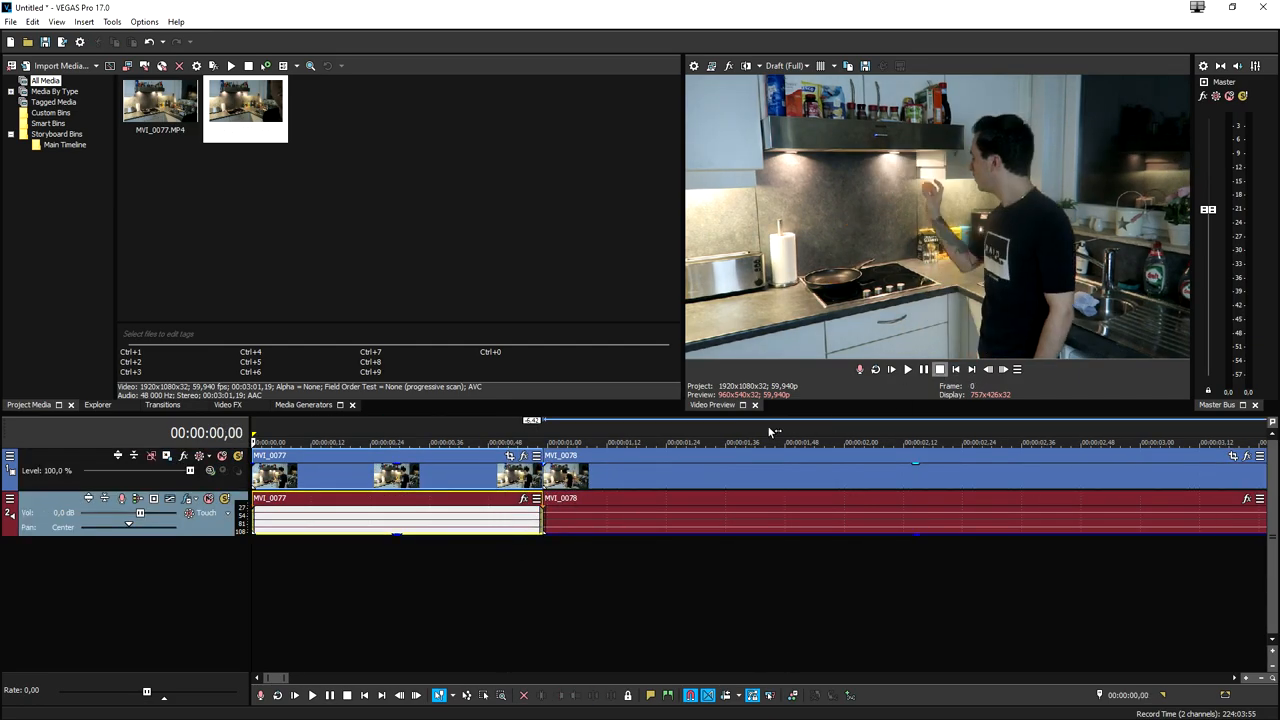
mouse_move(608, 510)
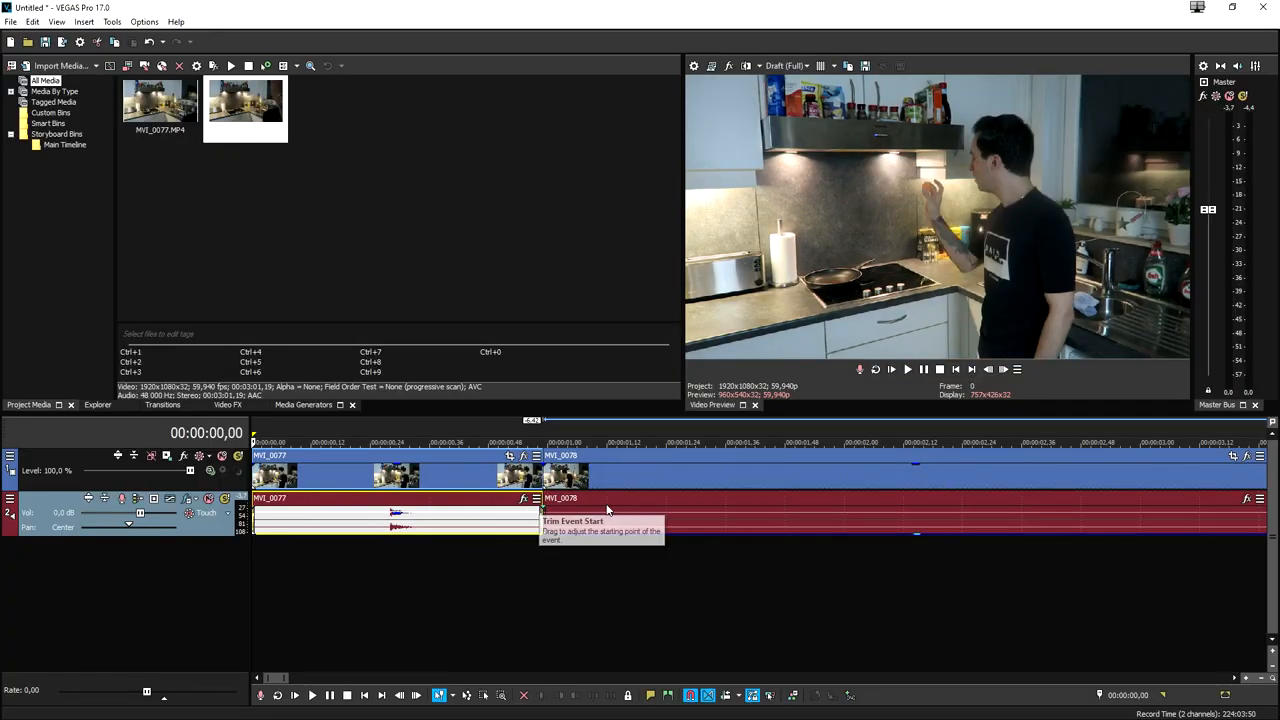
Trim the MVI_0076 audio event's start edge to its new starting point
left_click(988, 368)
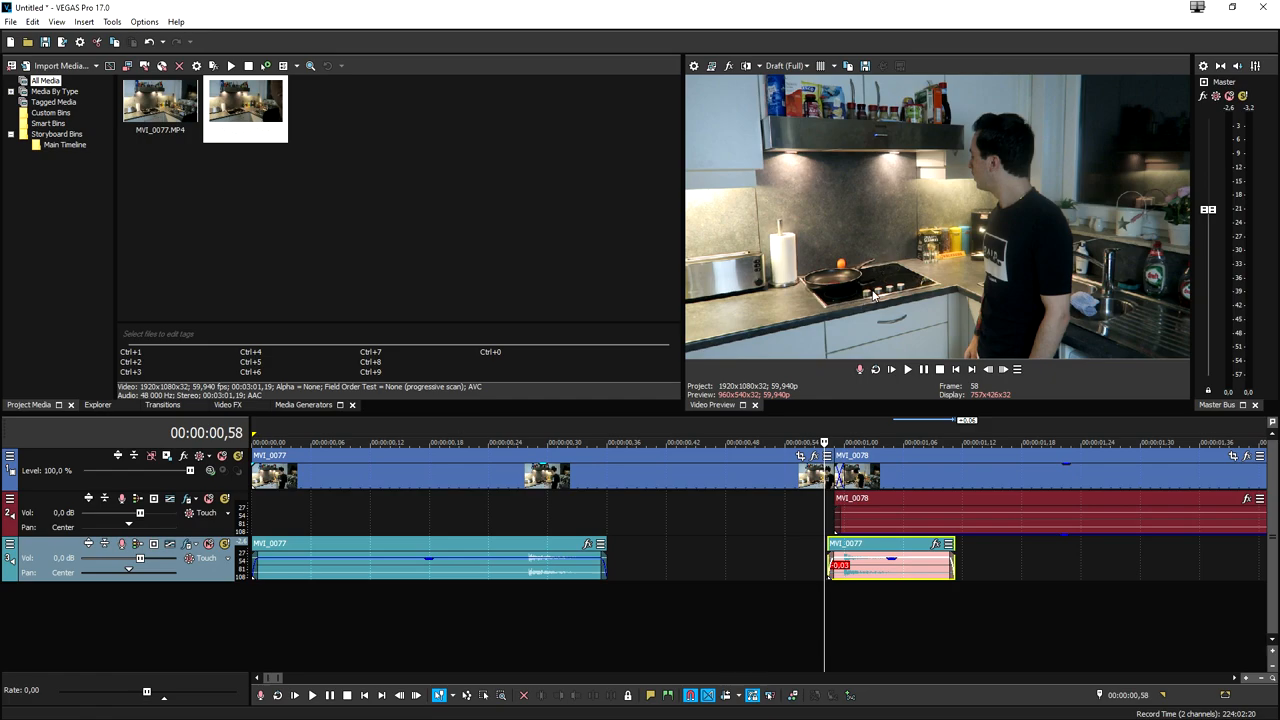
mouse_move(804, 456)
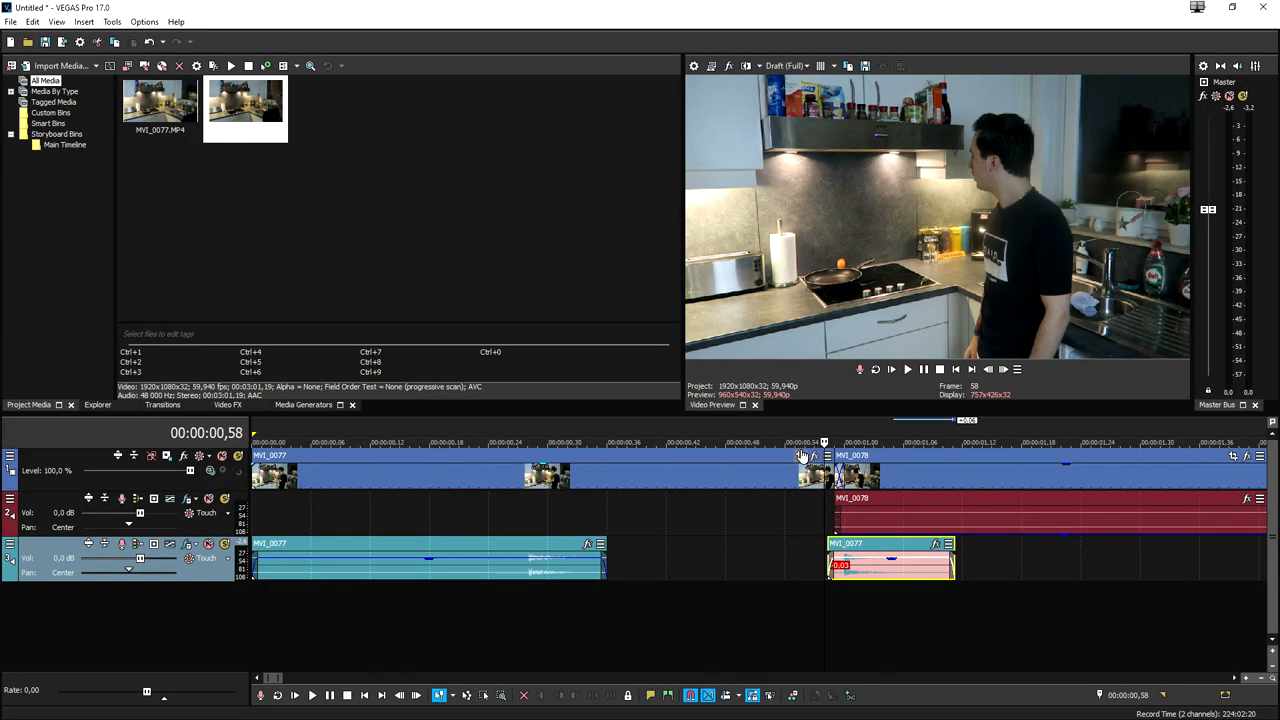
mouse_move(838, 430)
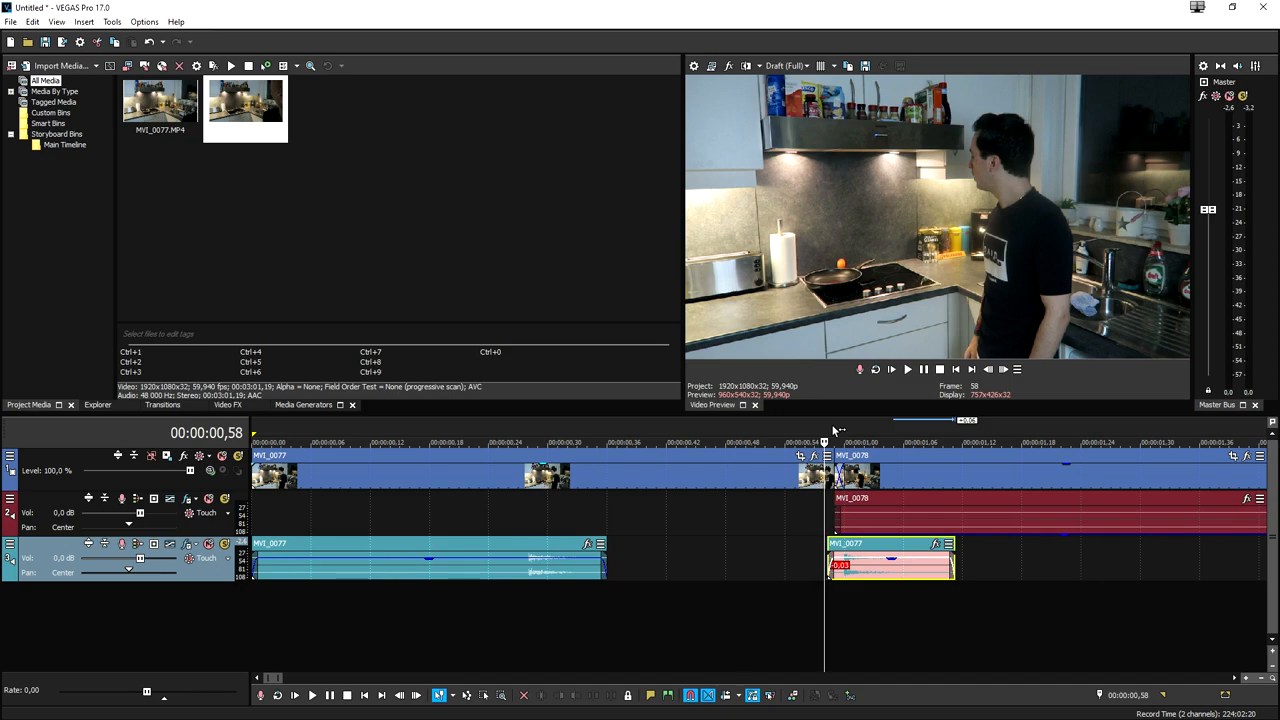
Step the preview forward two frames past the cut to the one-second mark
left_click(1004, 368)
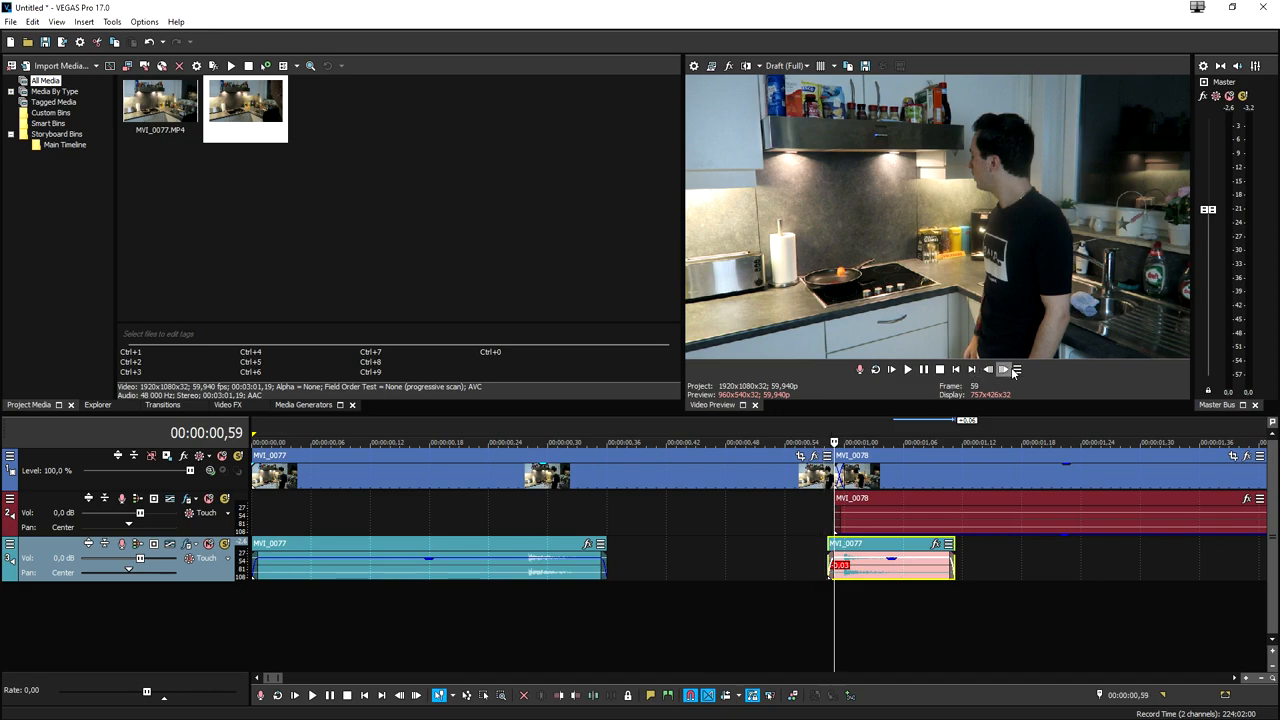
left_click(1004, 368)
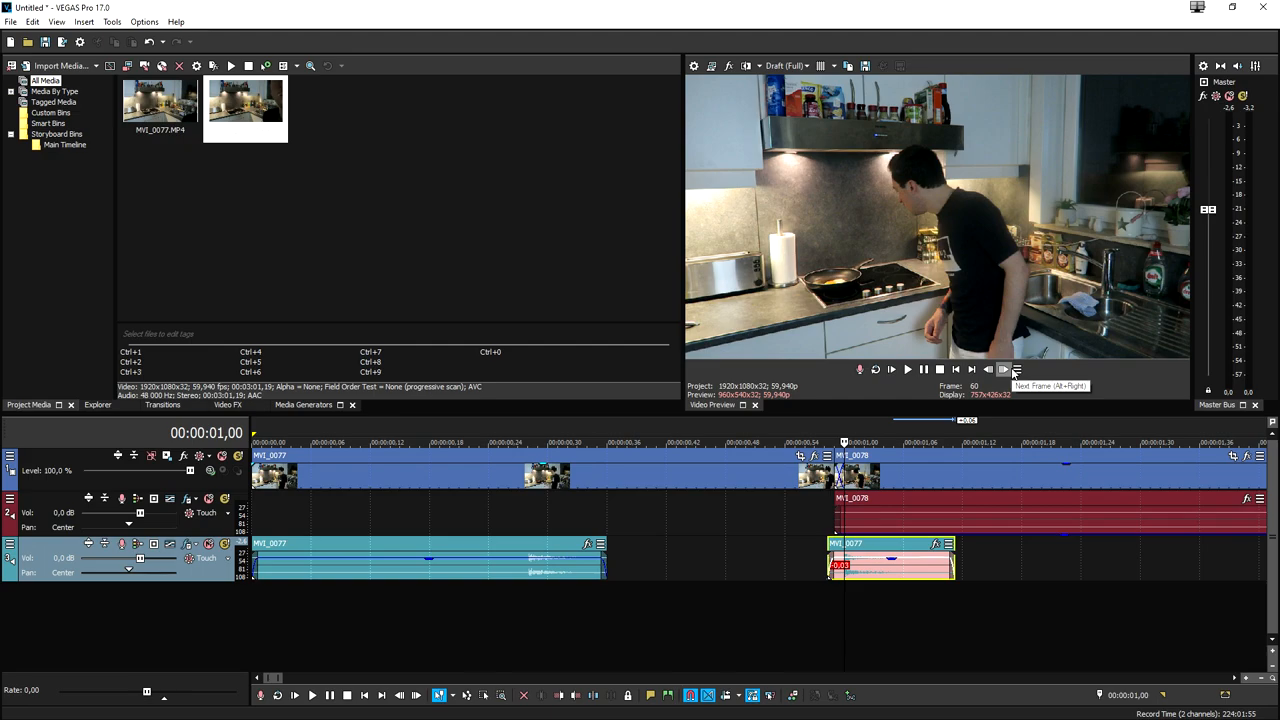
mouse_move(816, 428)
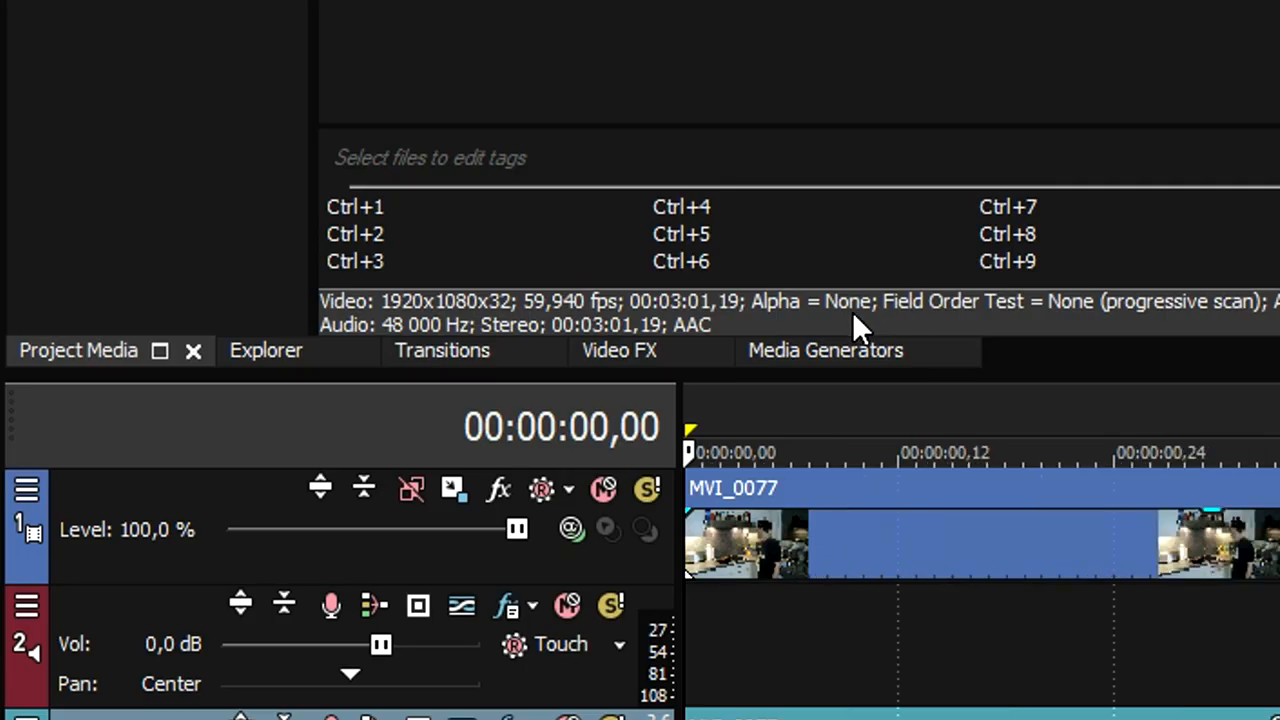
Show the LUT Filter in the video effects library and choose preset 1
left_click(620, 350)
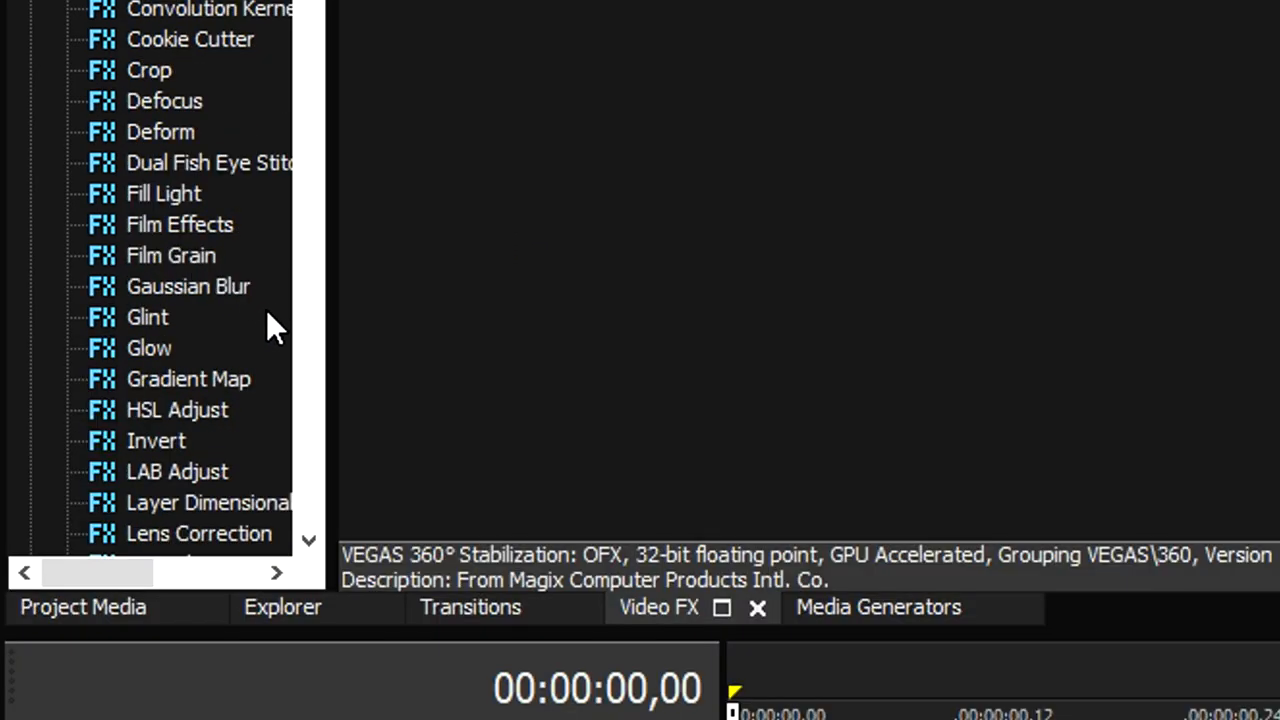
scroll("down", 3)
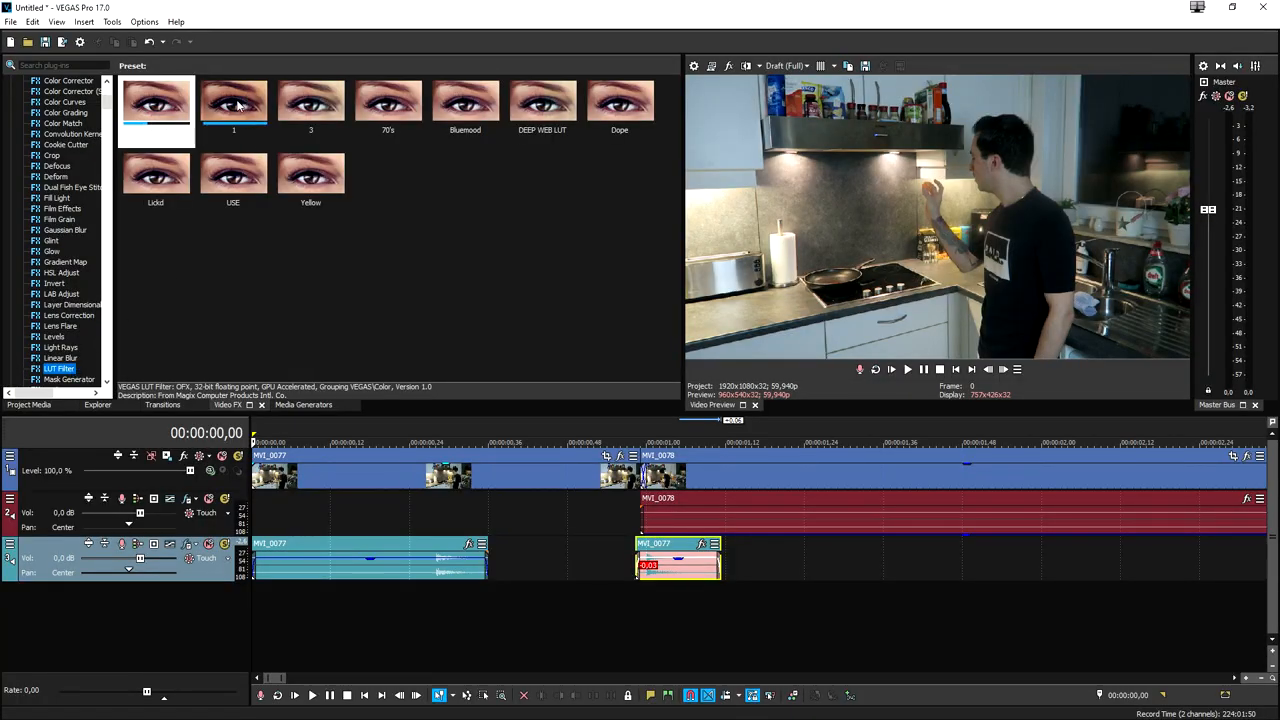
left_click(232, 100)
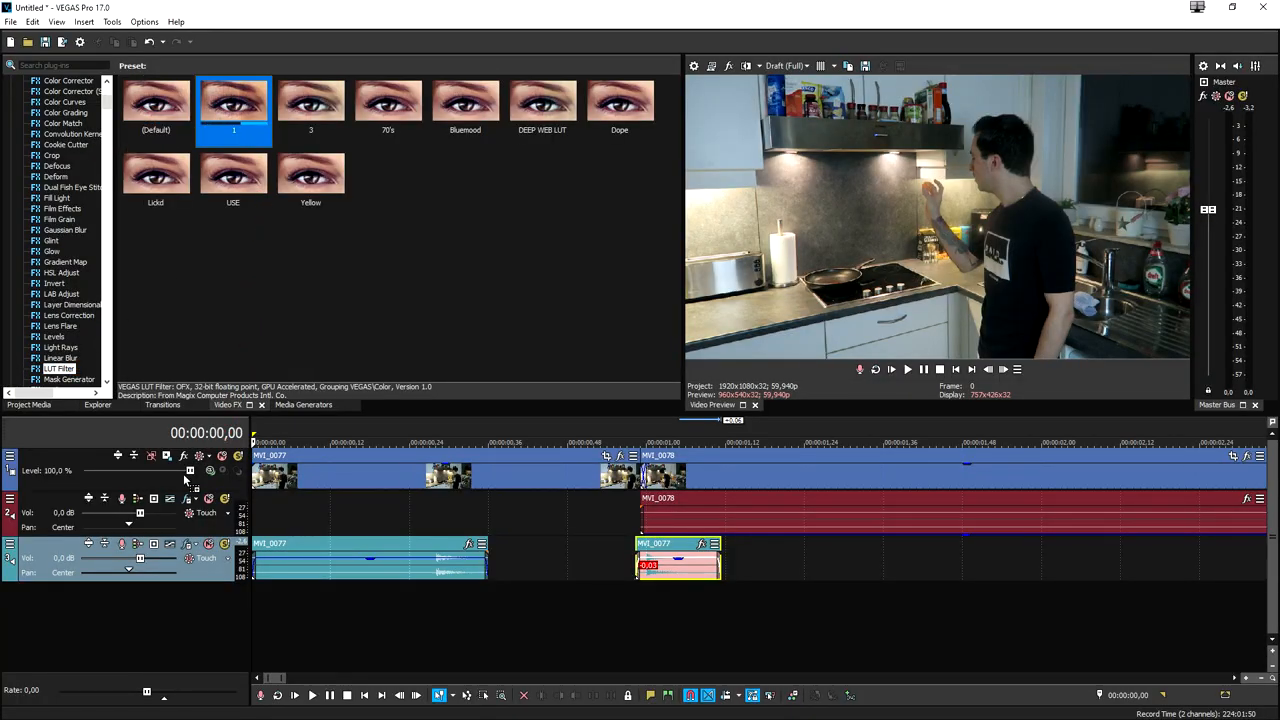